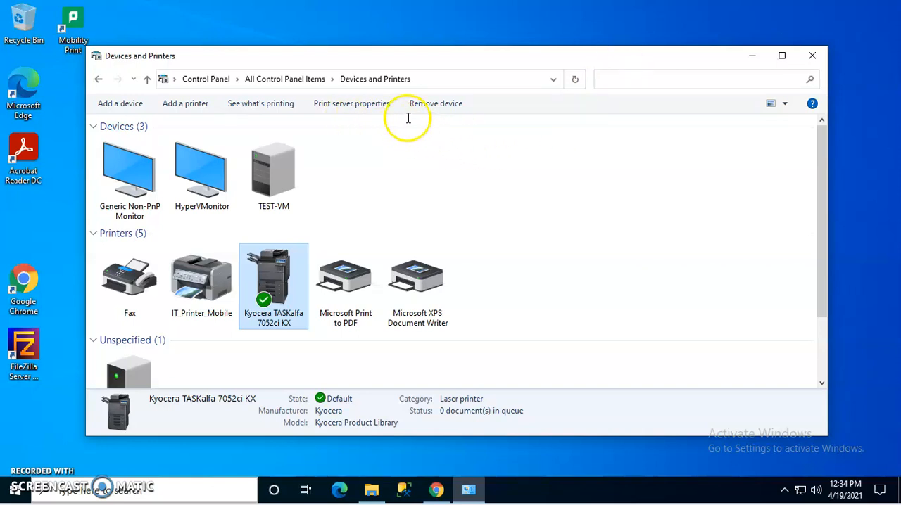
# - Check Print server properties for the installed Kyocera drivers, then close it unchanged
pyautogui.click(350, 103)
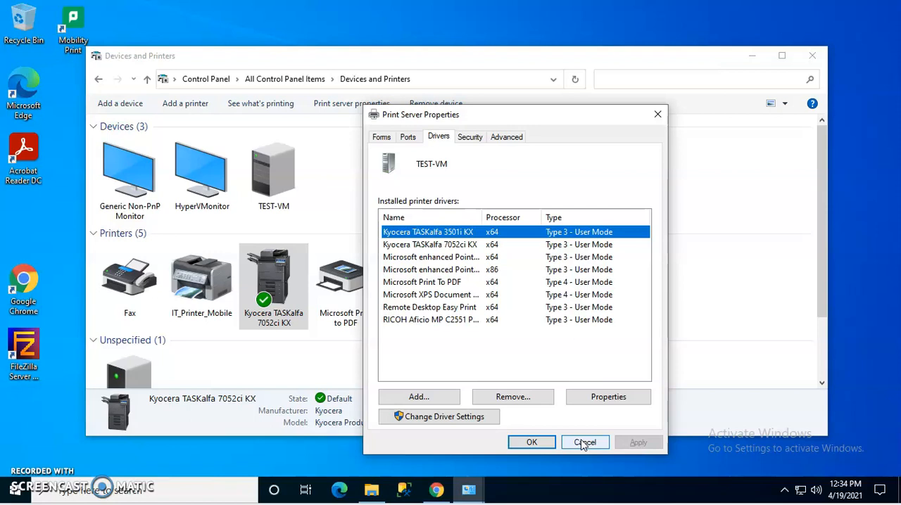
pyautogui.click(585, 442)
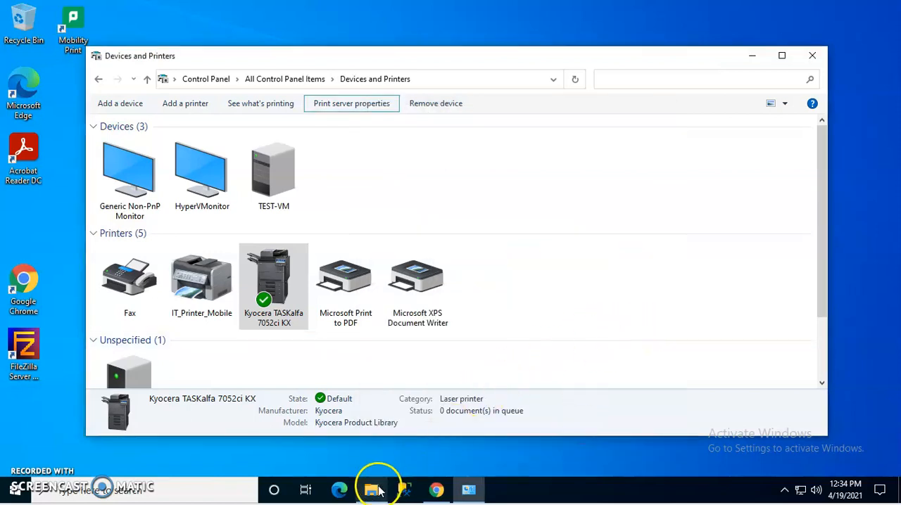
# - Launch the setup application from C:\Kx81_UPD\en in File Explorer
pyautogui.click(372, 489)
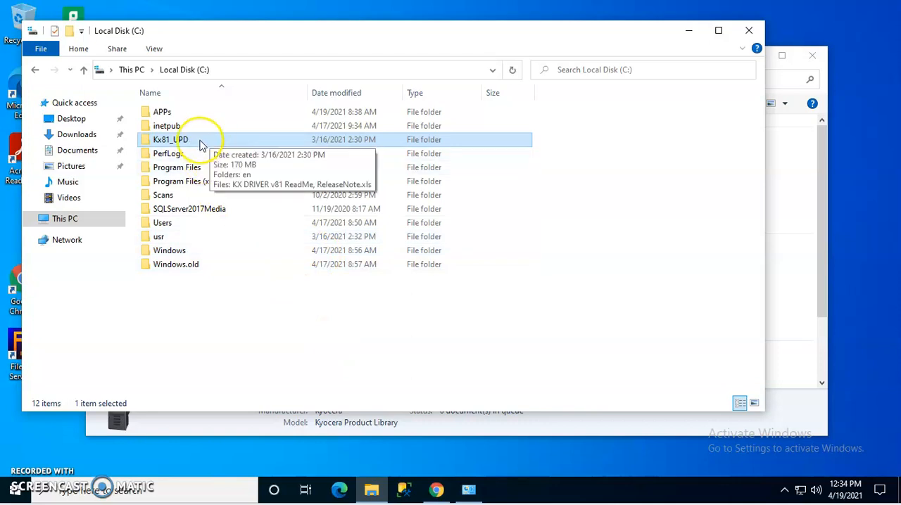
pyautogui.doubleClick(171, 139)
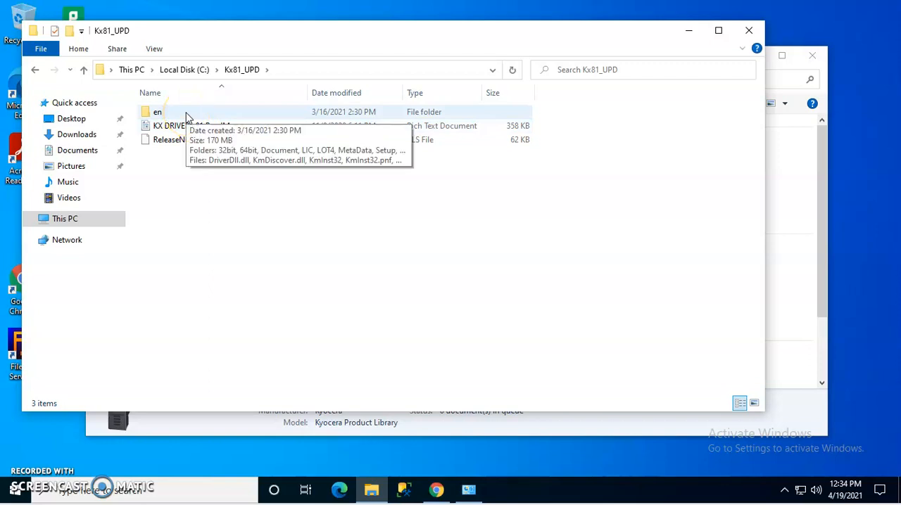
pyautogui.doubleClick(157, 113)
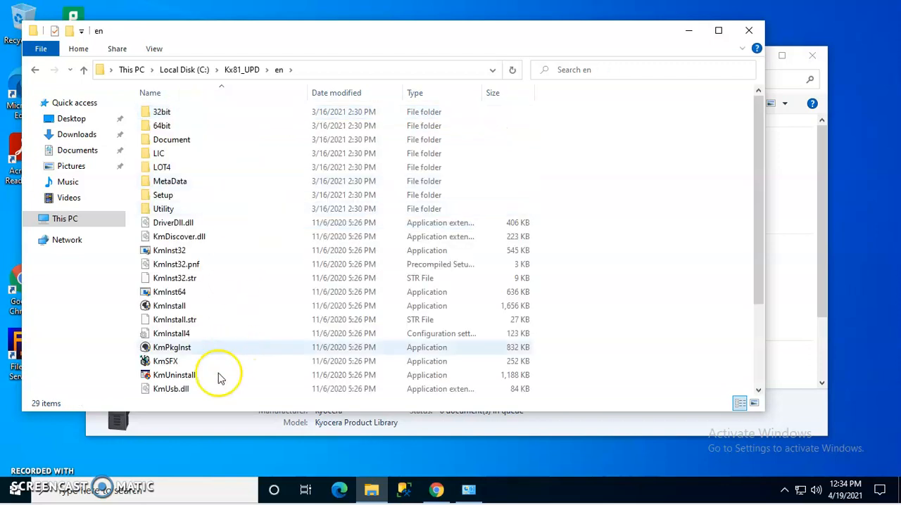
pyautogui.scroll(-3)
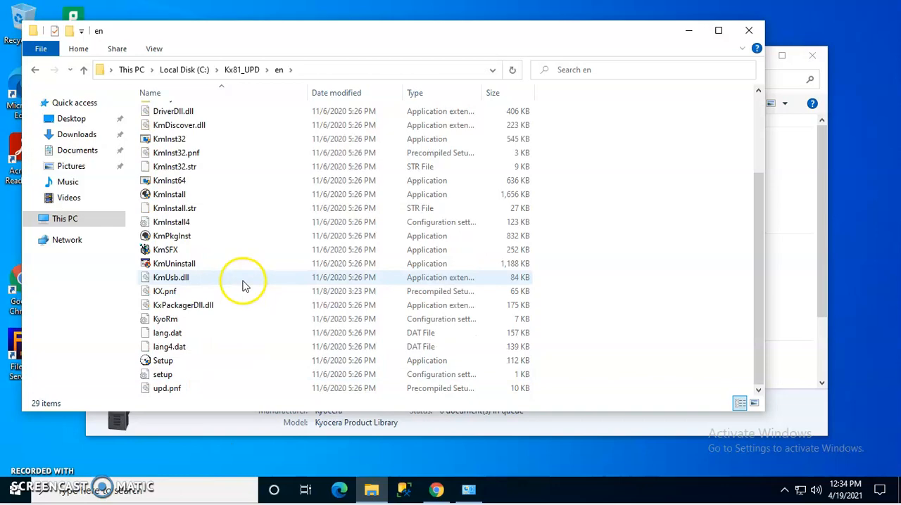
pyautogui.click(163, 360)
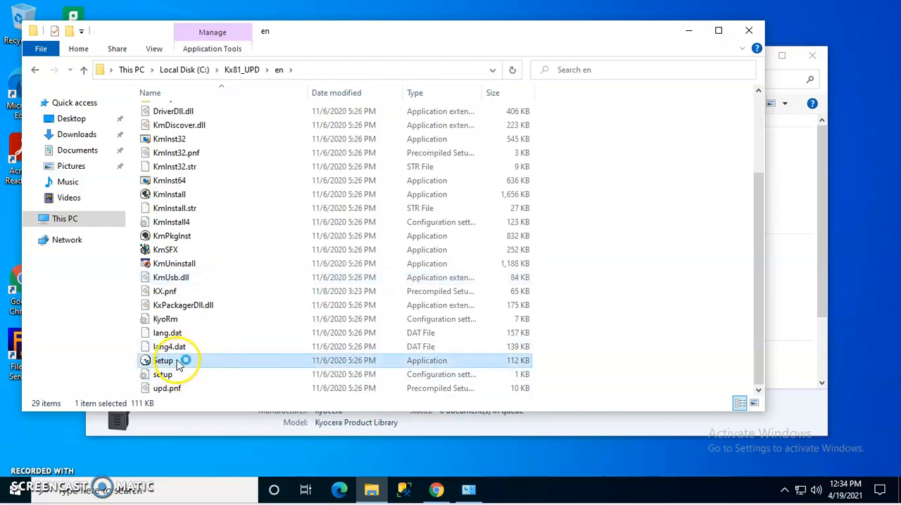
pyautogui.doubleClick(163, 360)
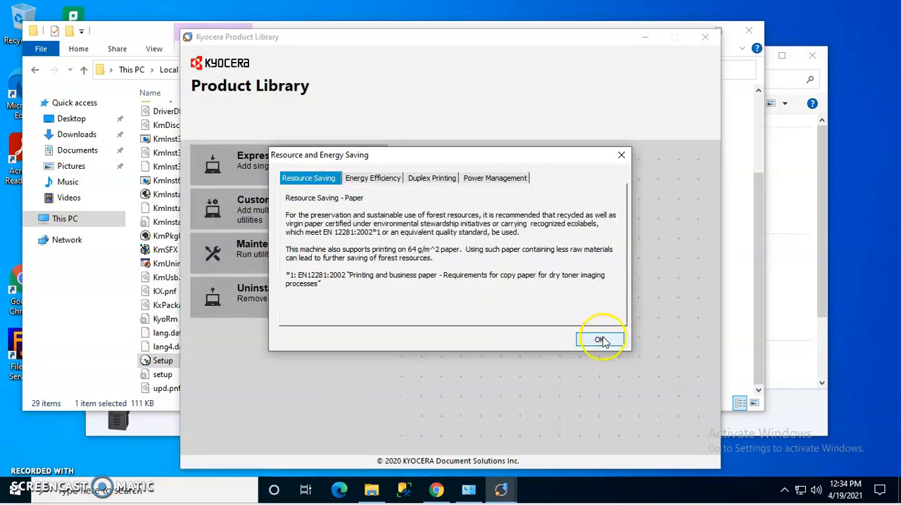
# - Dismiss the energy-saving notice and check Select all on the Uninstall page
pyautogui.click(600, 339)
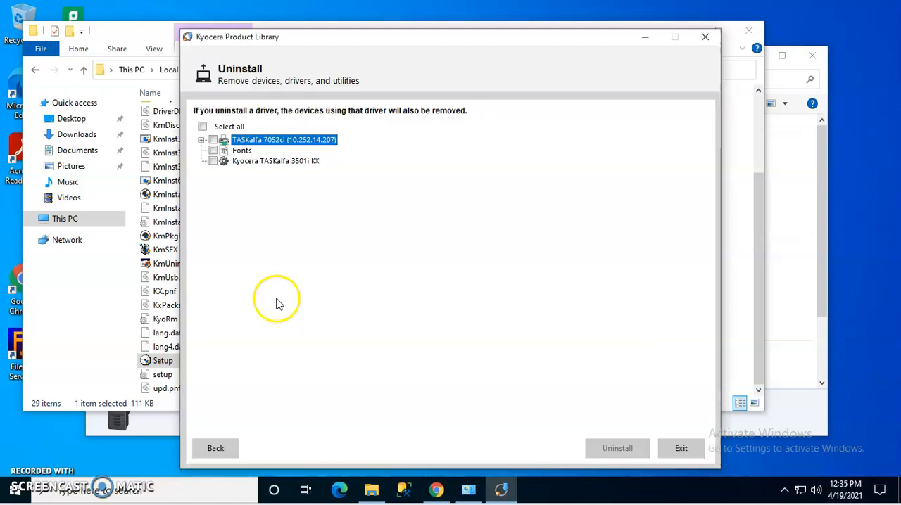
pyautogui.moveTo(239, 224)
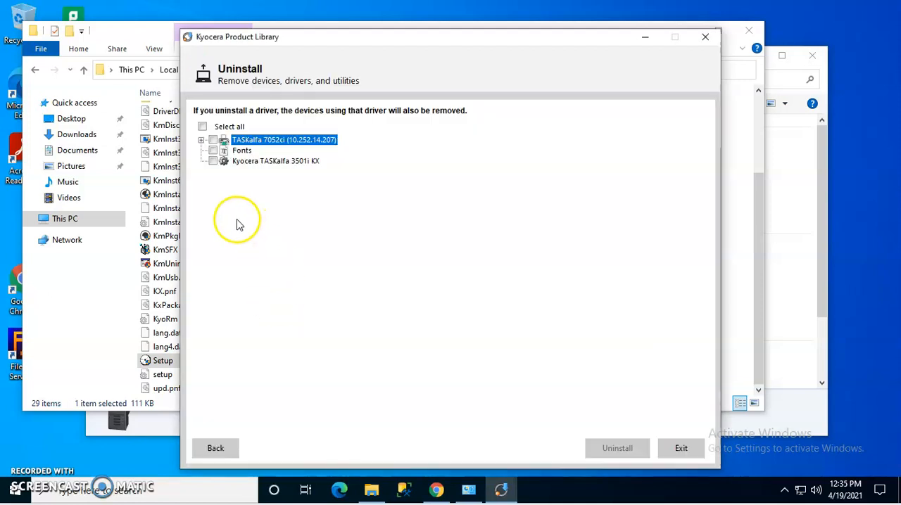
pyautogui.moveTo(294, 152)
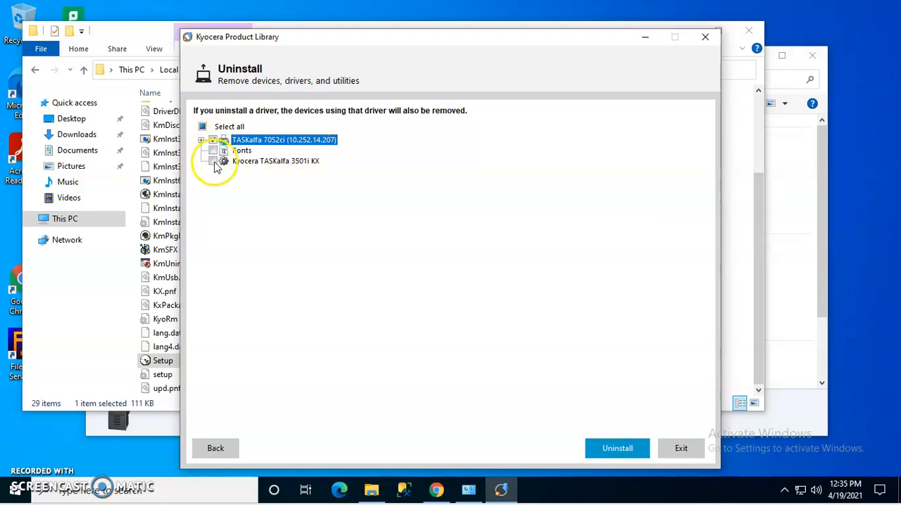
pyautogui.click(203, 127)
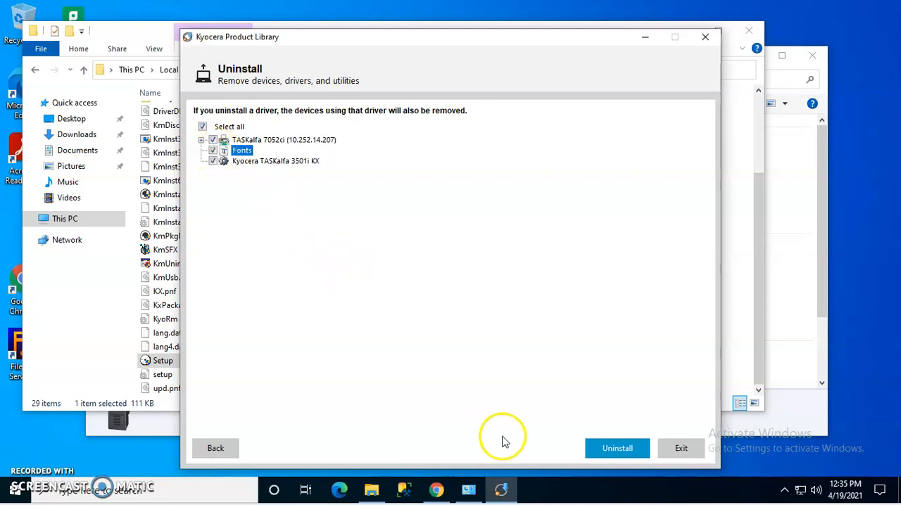
# - Uninstall the TASKalfa 7052ci, Fonts and TASKalfa 3501i KX drivers and exit the installer
pyautogui.click(616, 448)
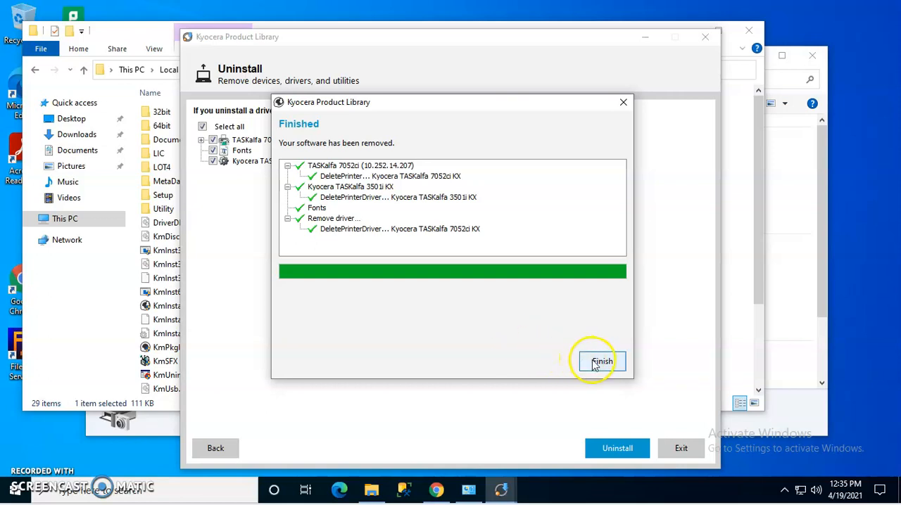
pyautogui.click(602, 360)
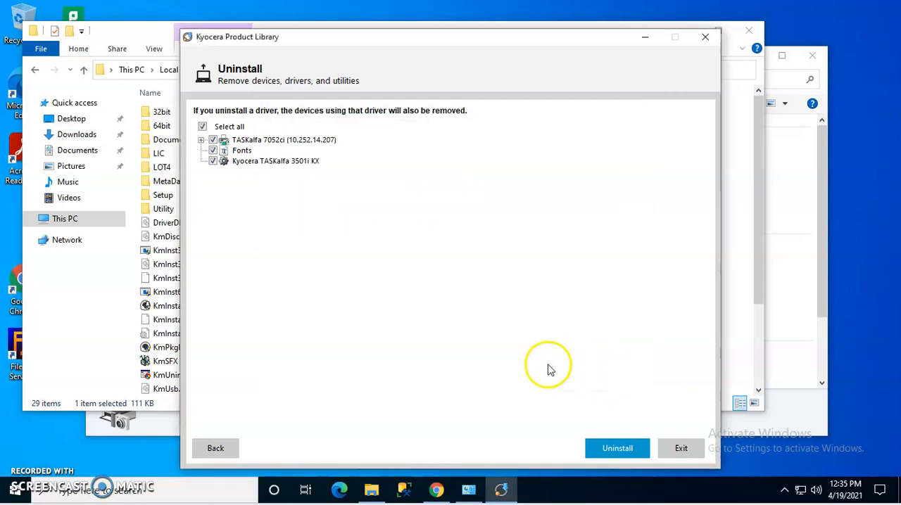
pyautogui.click(616, 448)
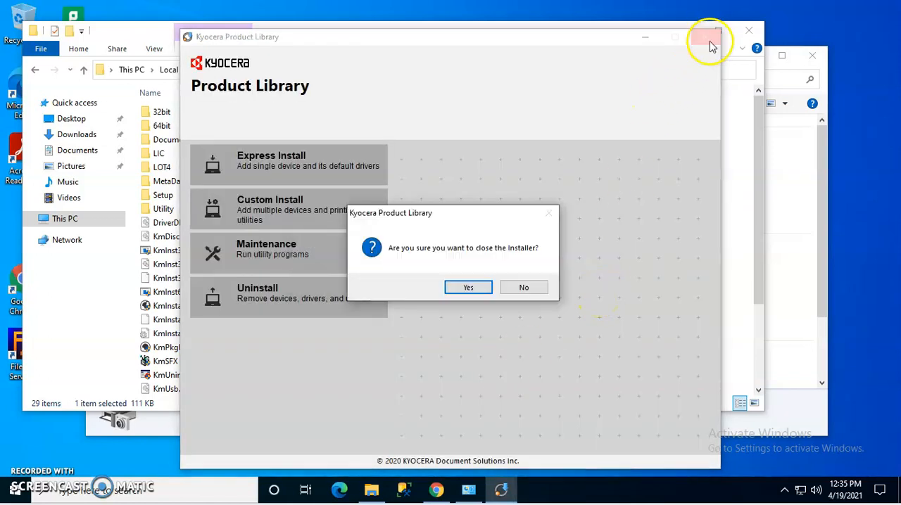
pyautogui.click(467, 287)
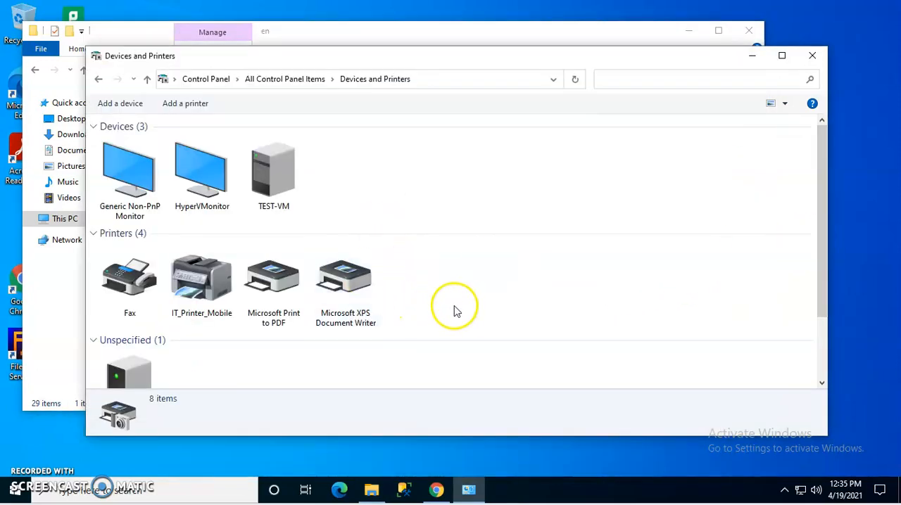
# - Review the Drivers list in Print server properties to confirm no Kyocera driver remains
pyautogui.click(201, 281)
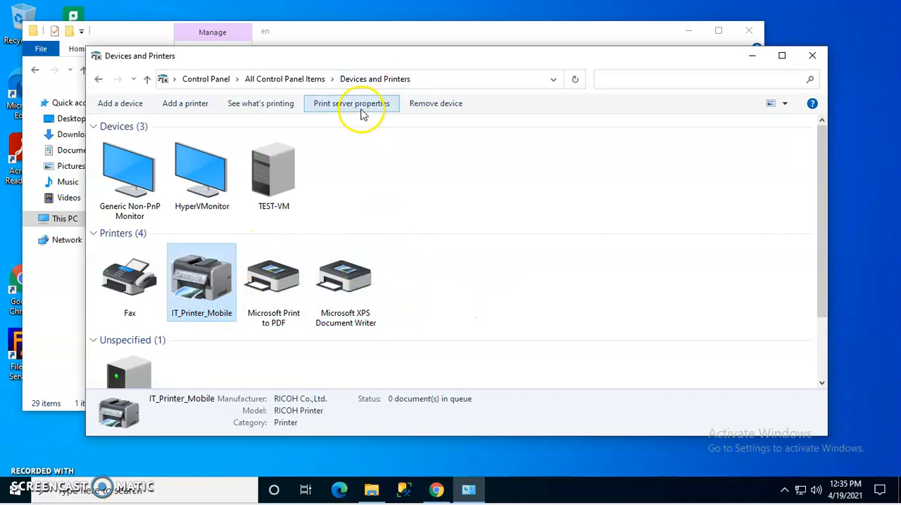
pyautogui.click(352, 104)
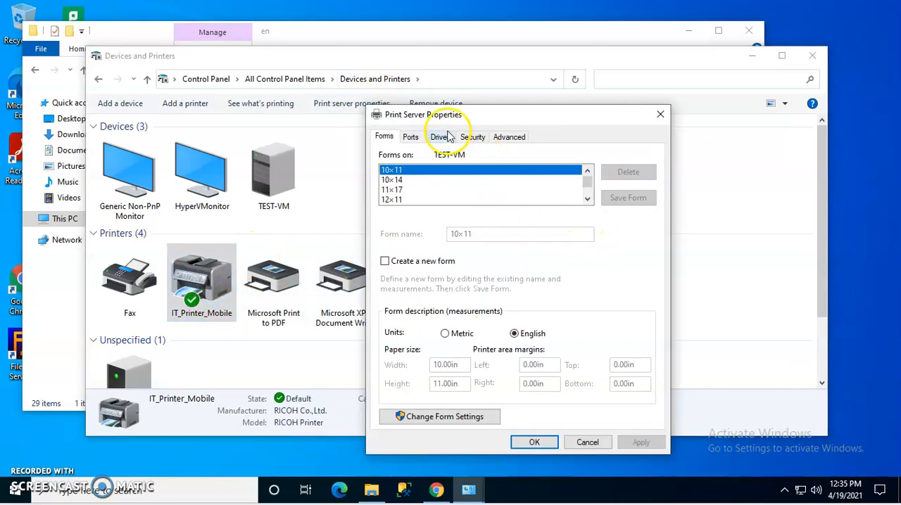
pyautogui.click(440, 137)
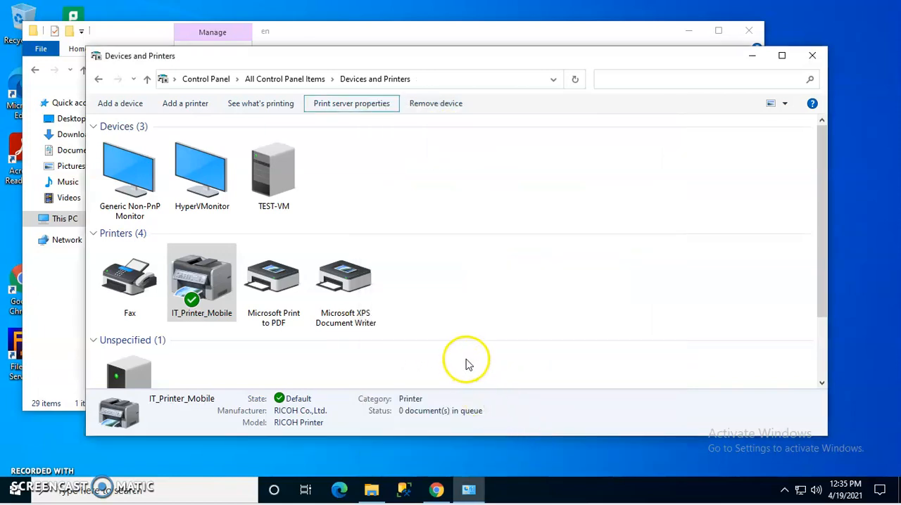
pyautogui.moveTo(673, 210)
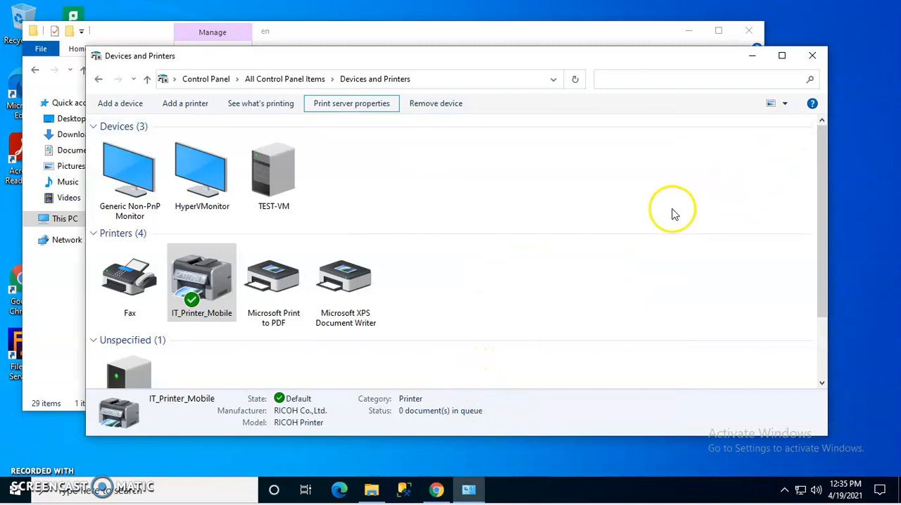
pyautogui.moveTo(834, 63)
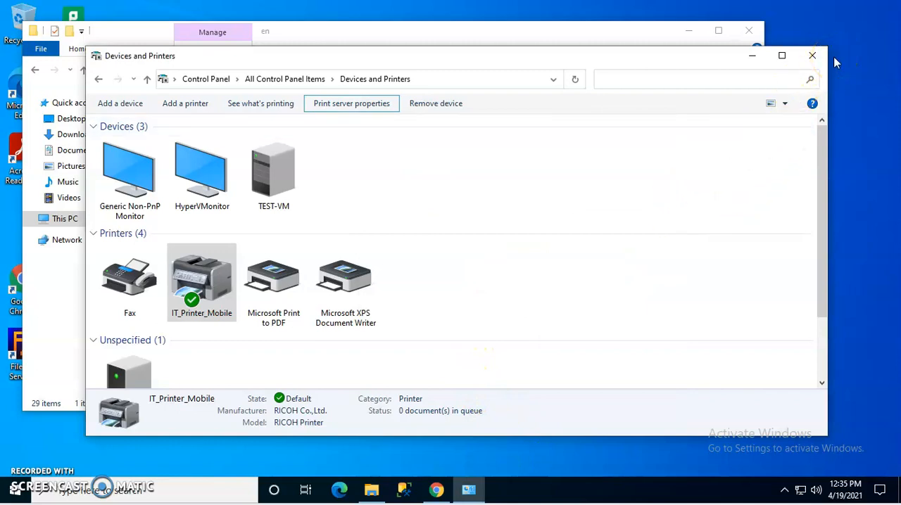